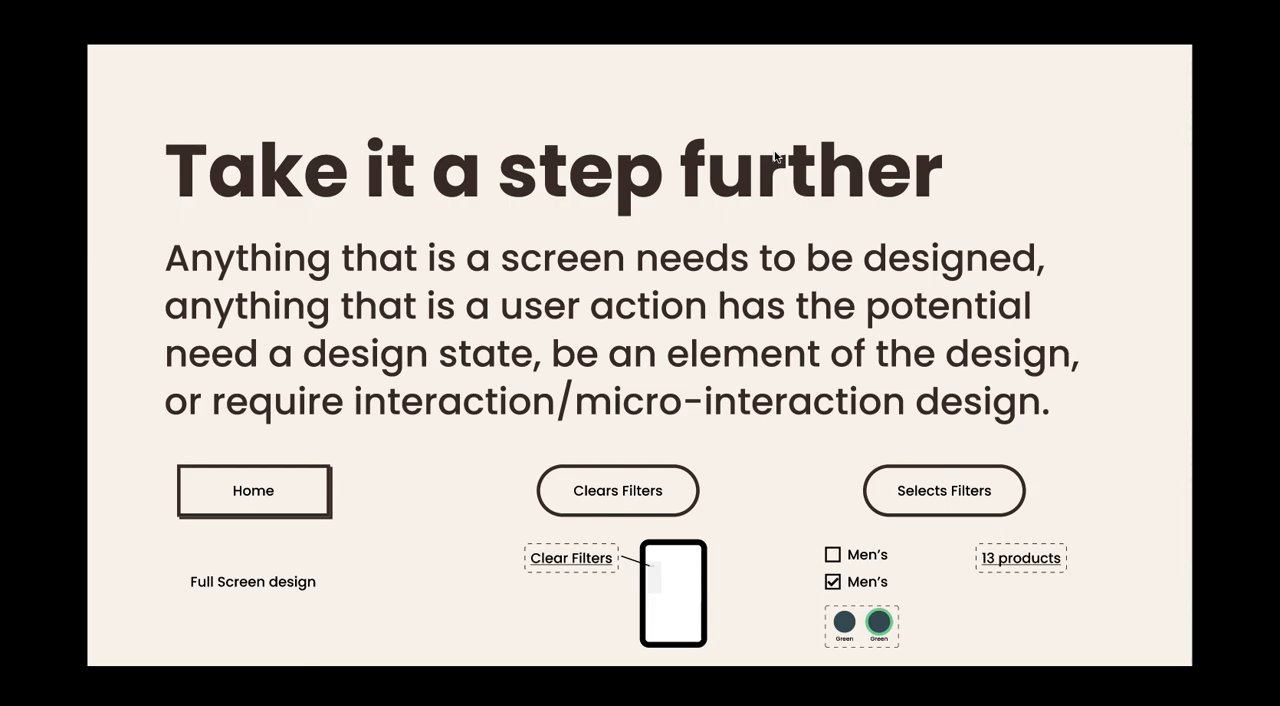
mouse_move(264, 596)
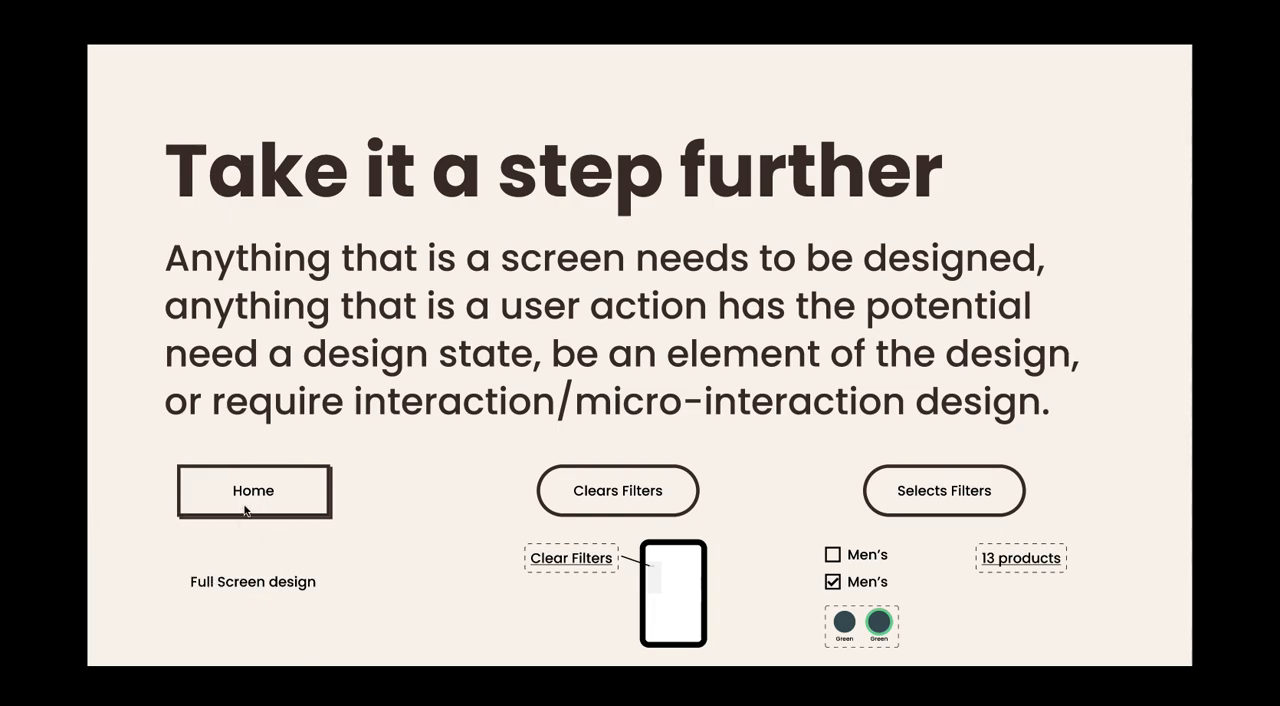
mouse_move(224, 520)
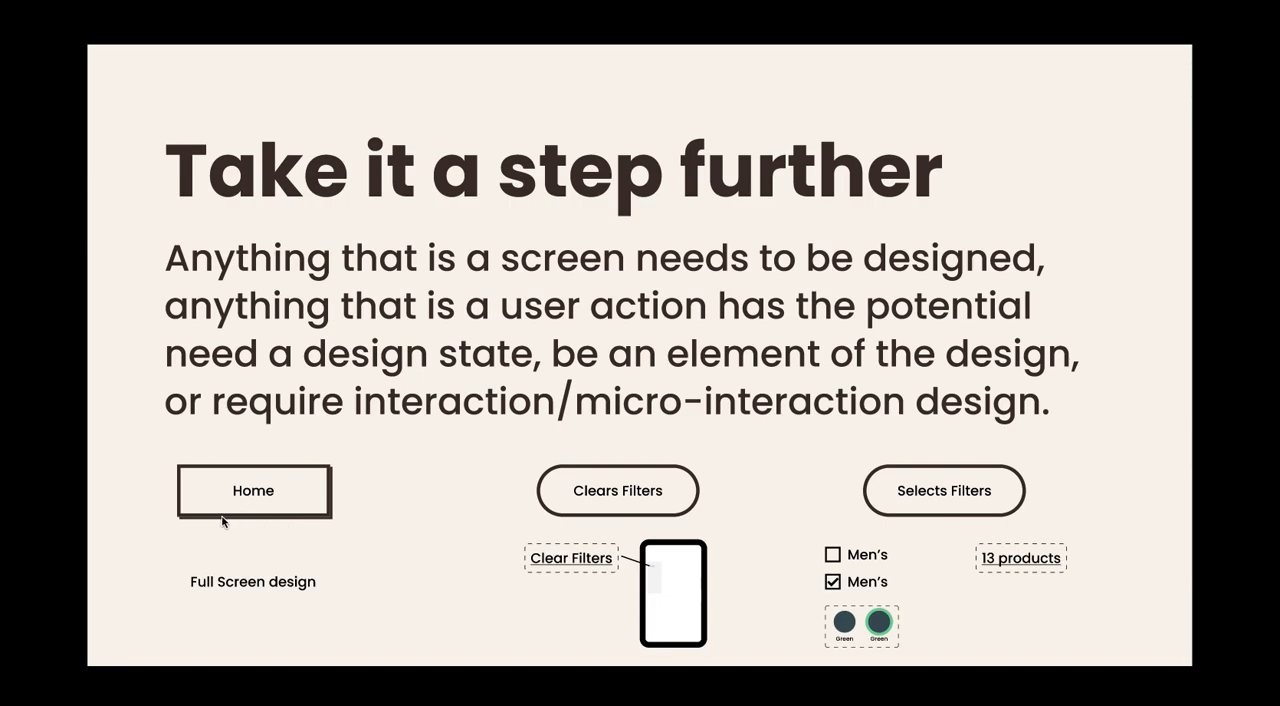
mouse_move(236, 516)
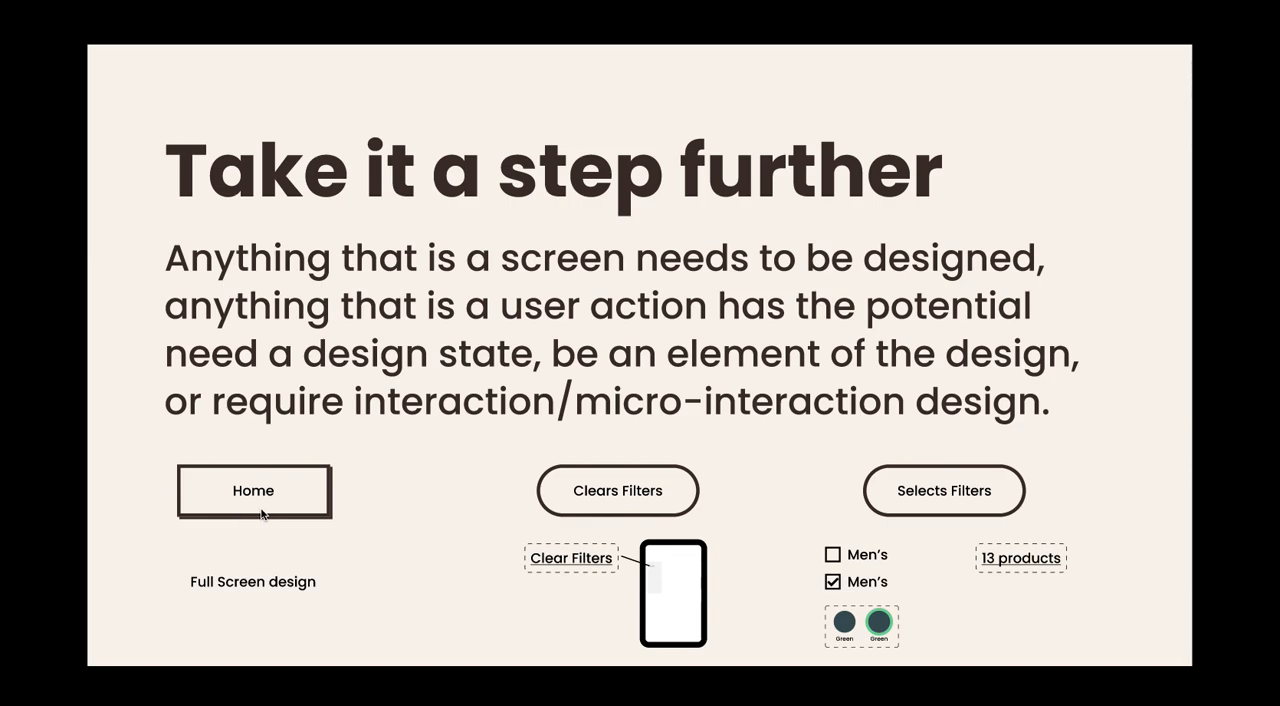
mouse_move(234, 488)
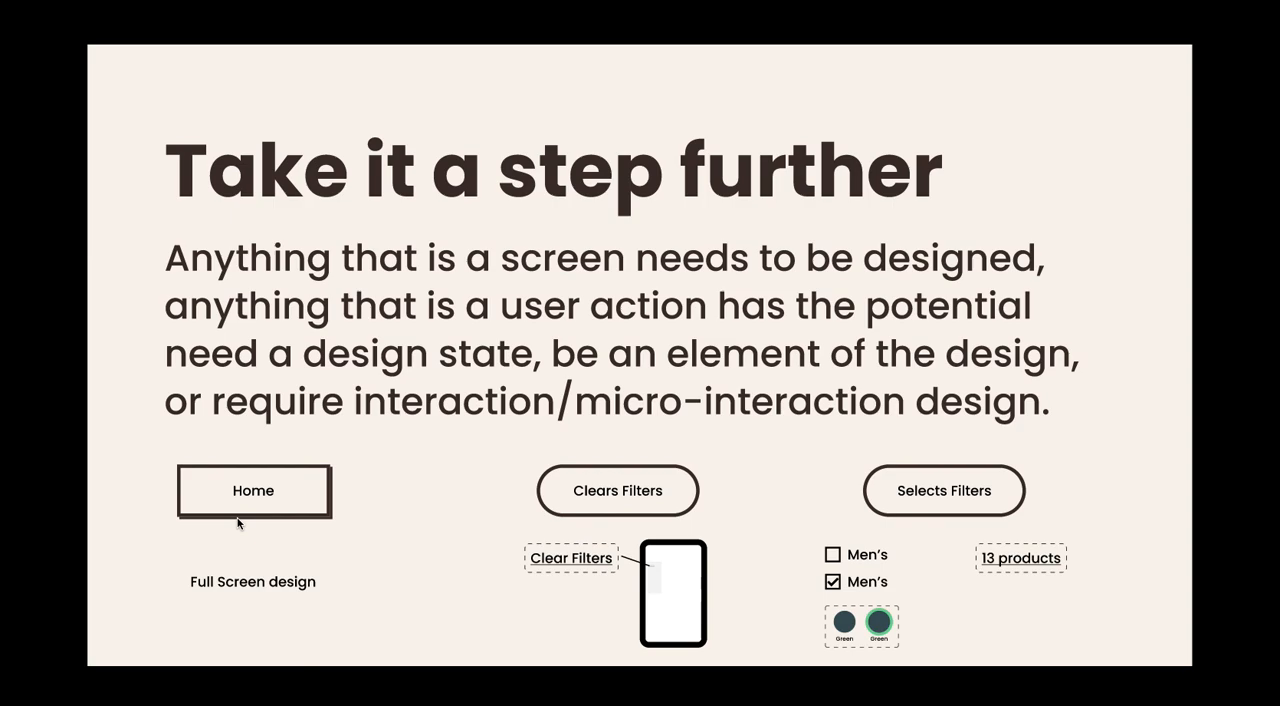
mouse_move(648, 492)
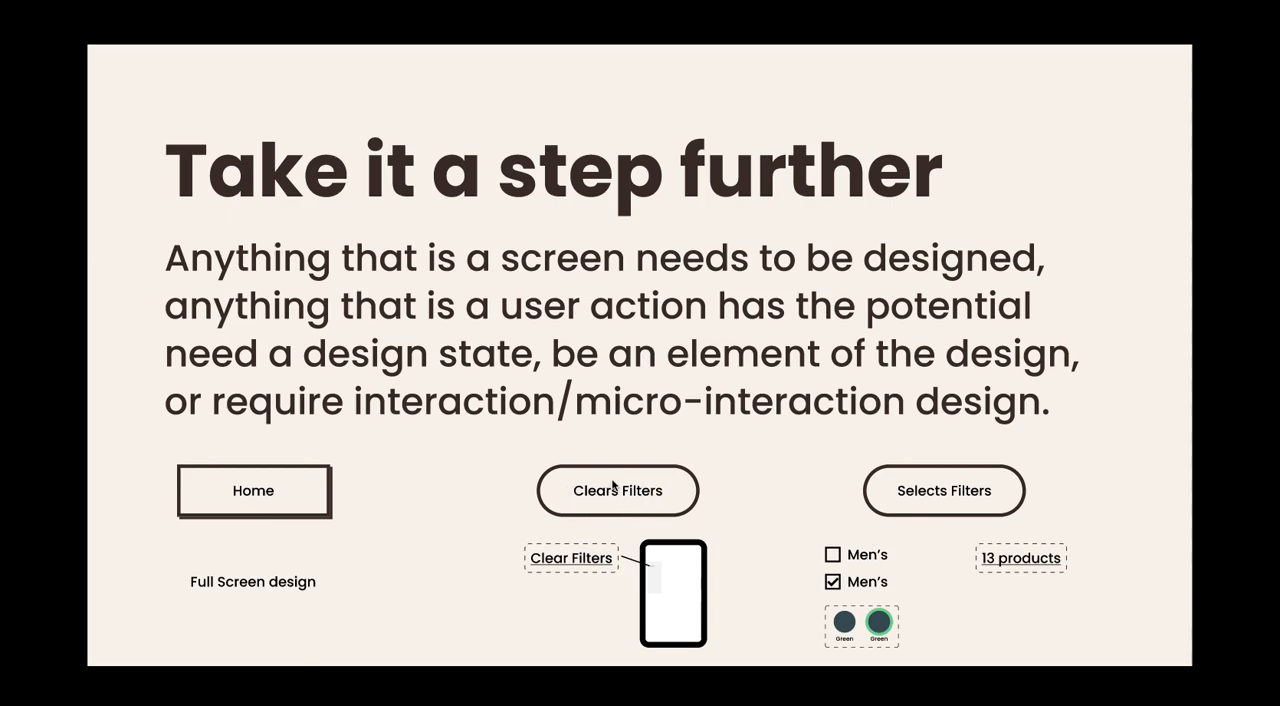
mouse_move(610, 514)
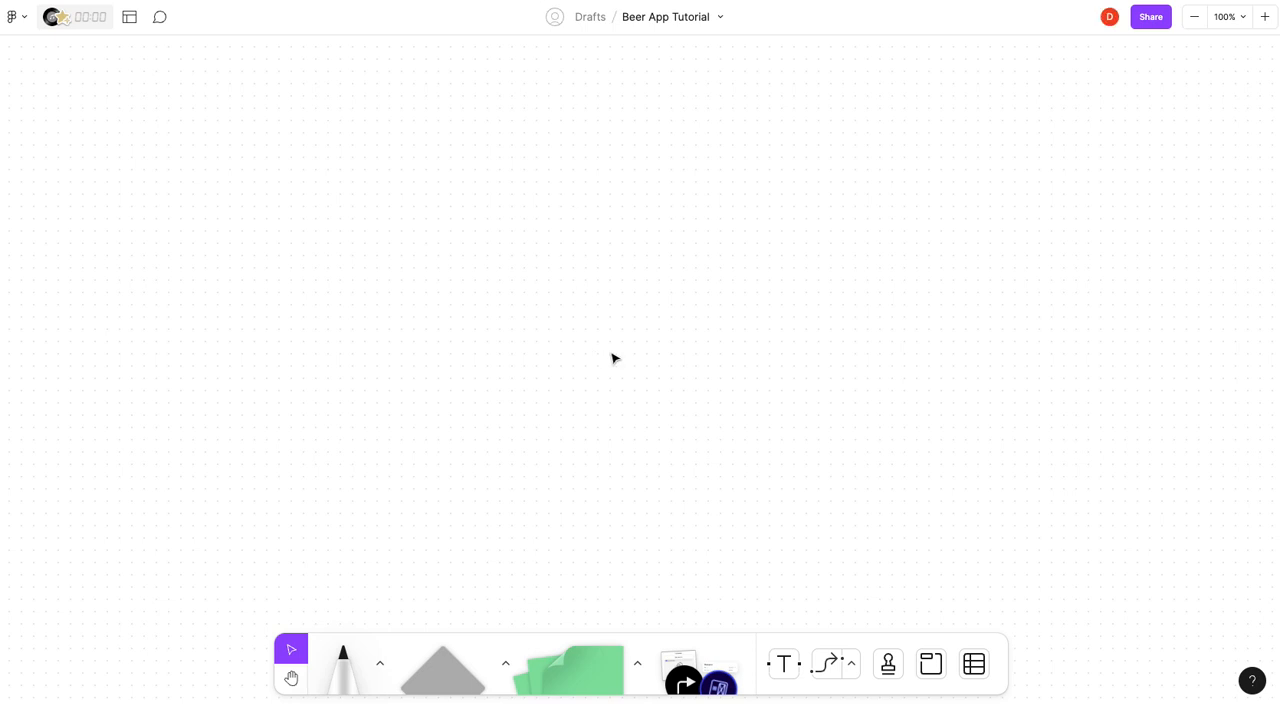
mouse_move(696, 492)
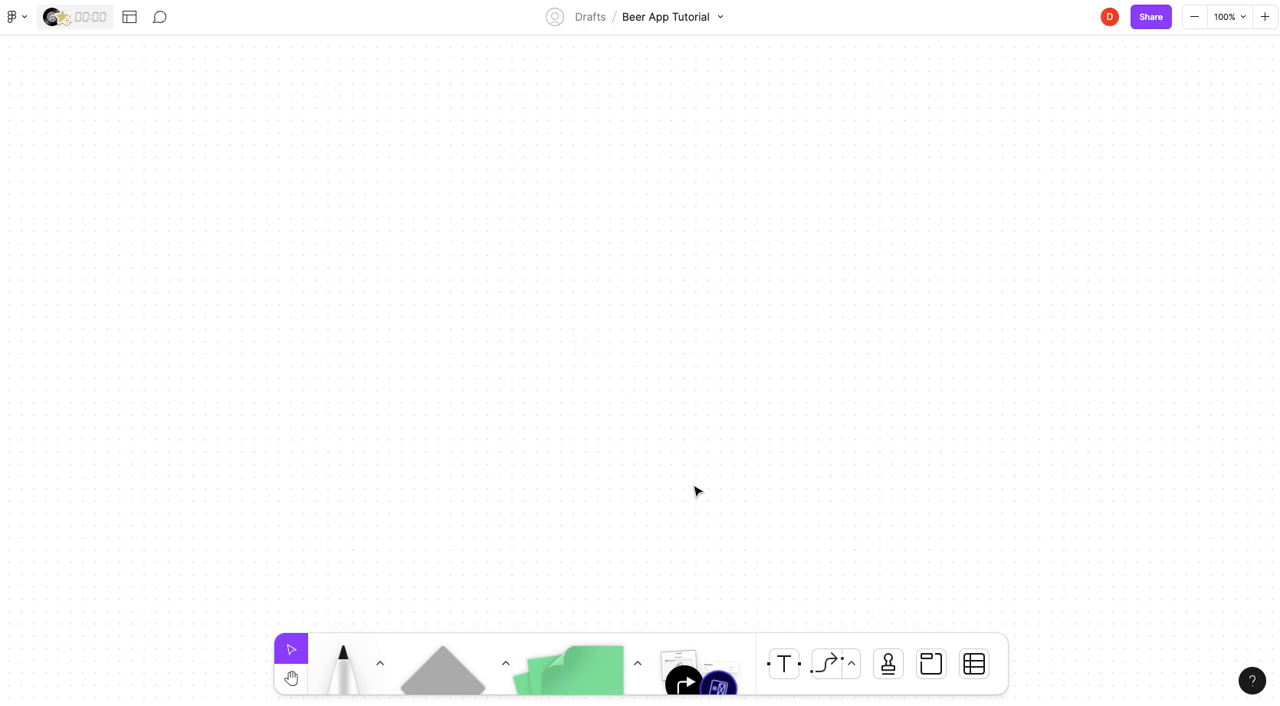
mouse_move(392, 448)
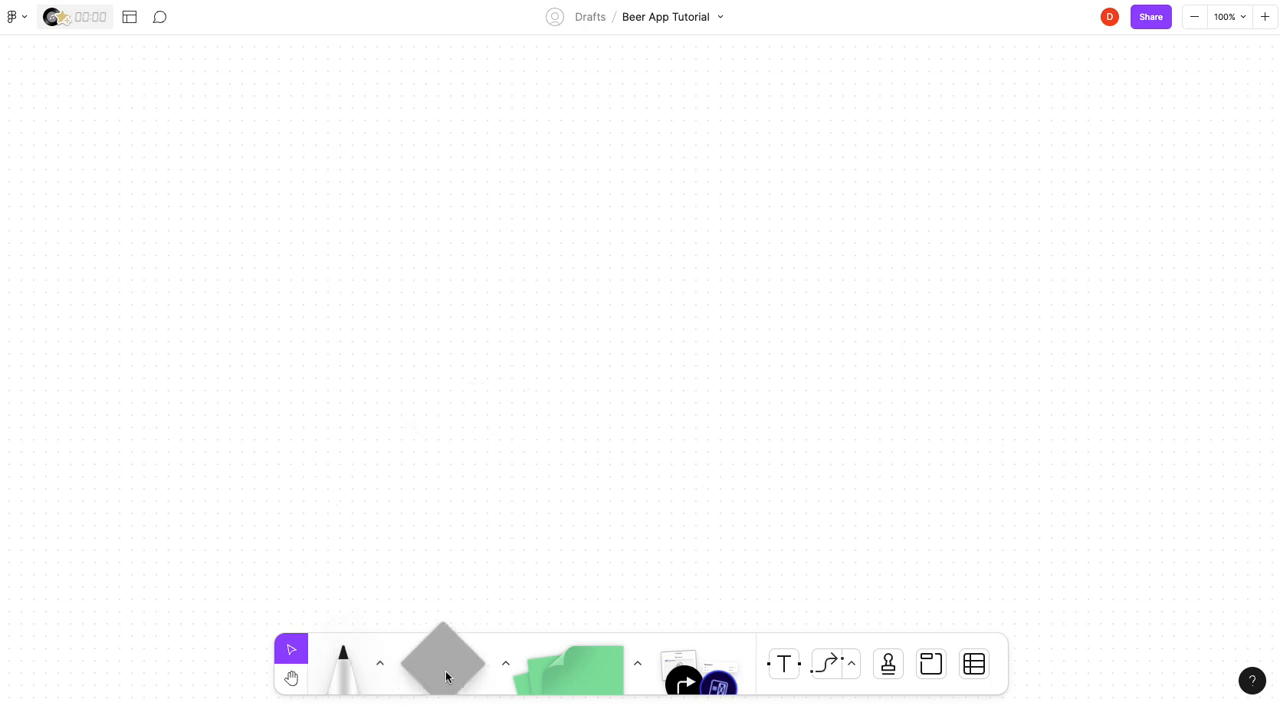
Place a green rectangle labelled 'Home' on the board as the flow's first shape.
click(444, 664)
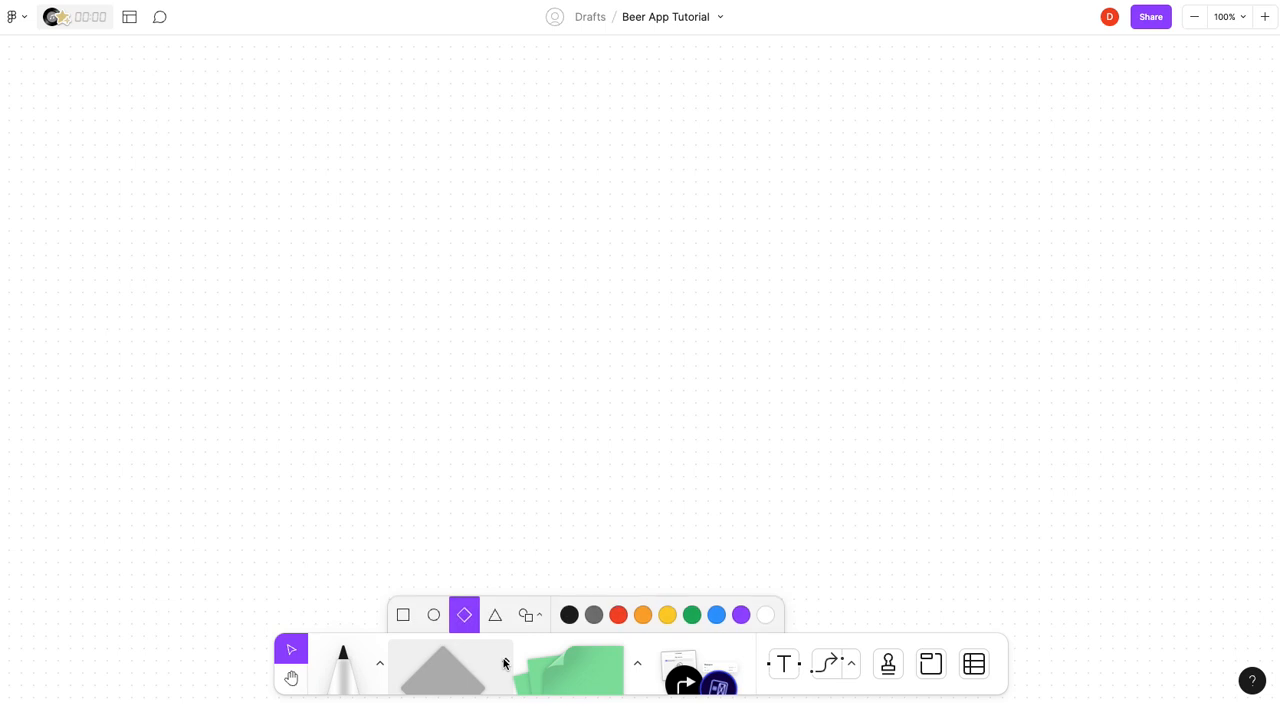
click(404, 616)
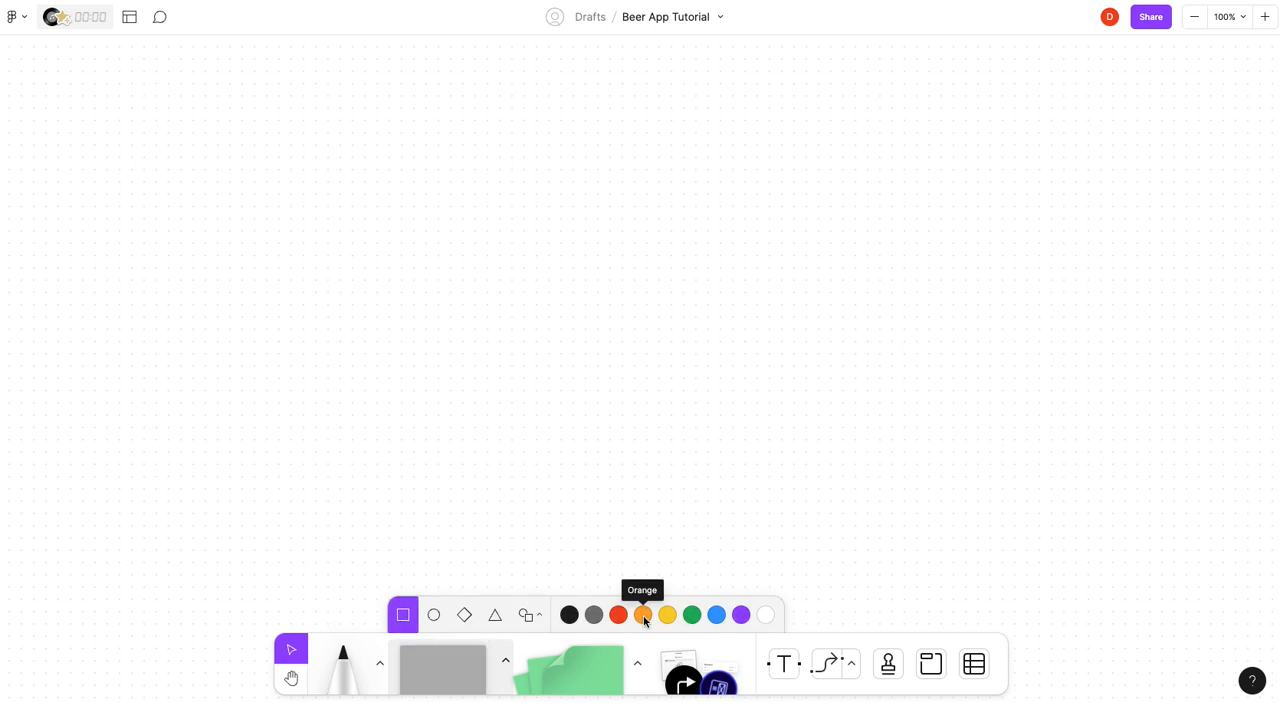
click(692, 614)
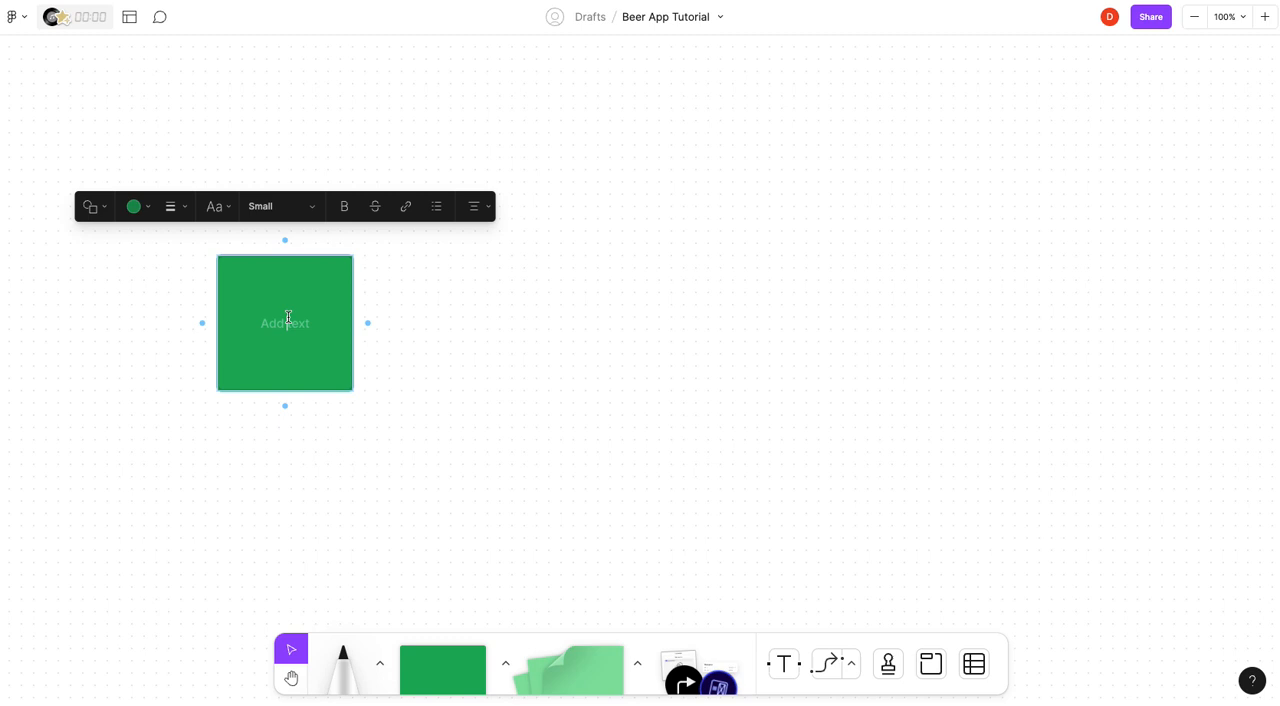
text(Home)
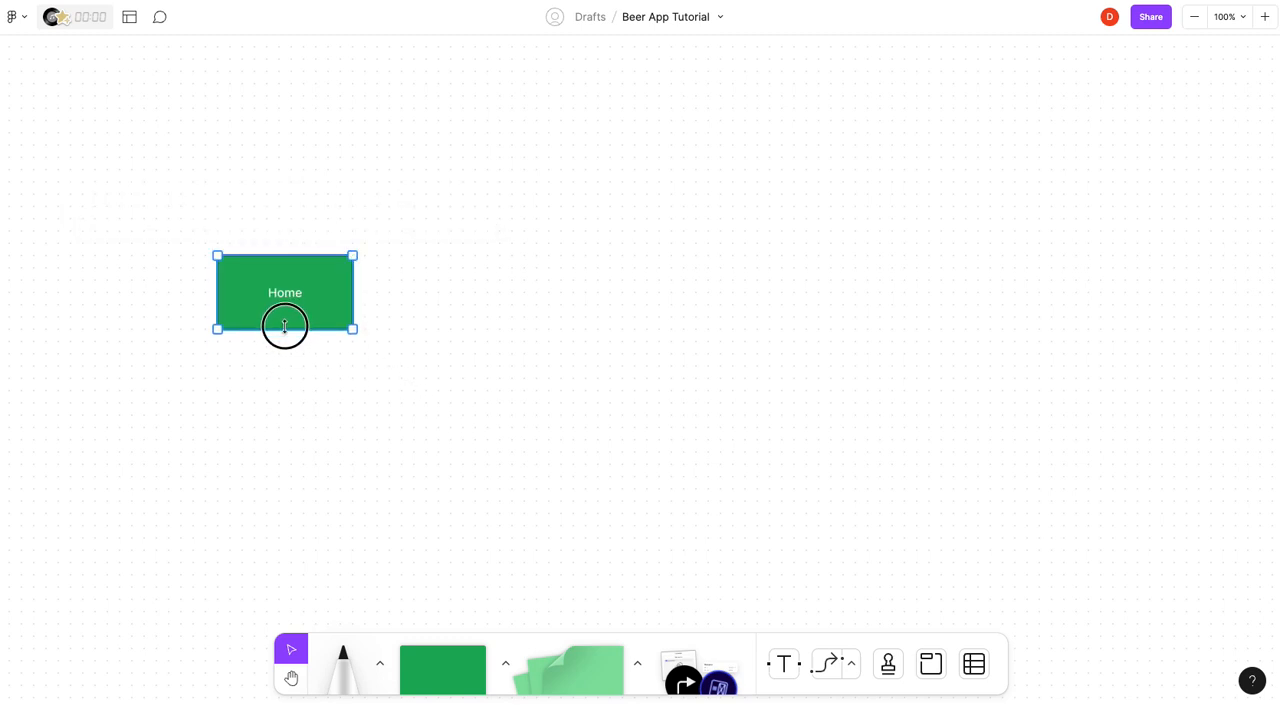
double_click(284, 292)
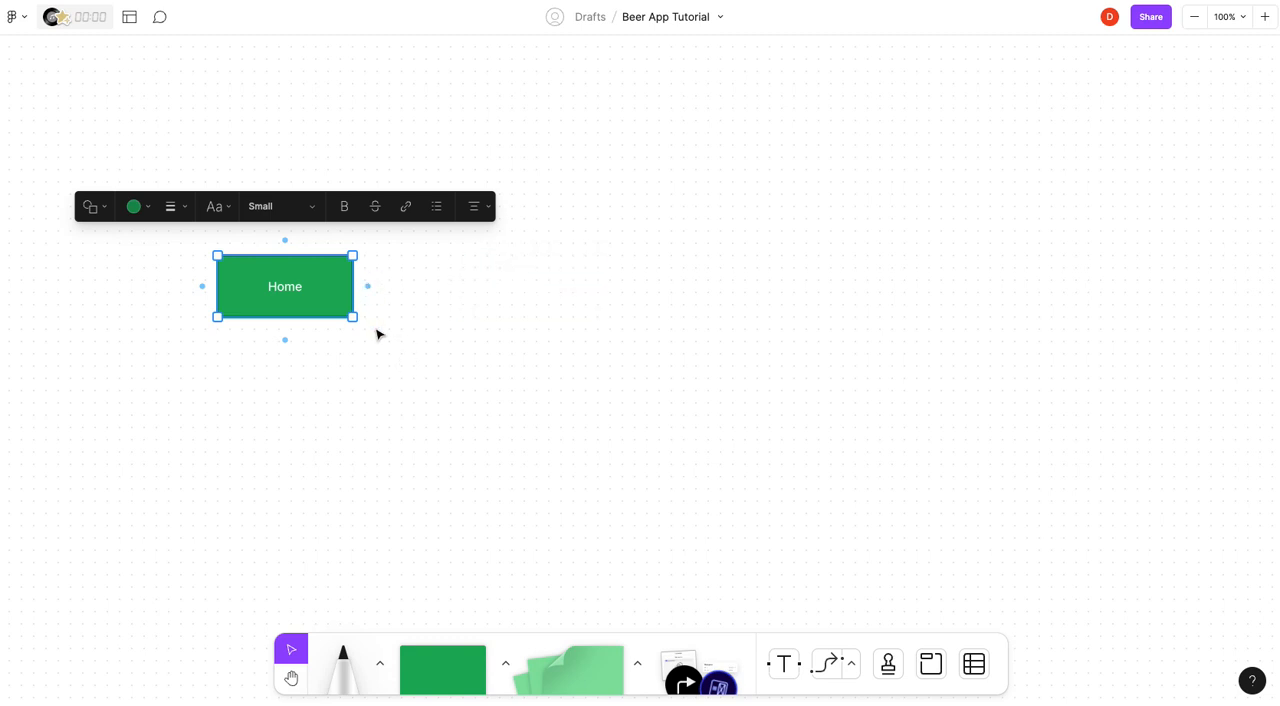
Add a yellow rounded pill reading 'clicks product tile' connected to the right of Home.
drag(368, 286, 530, 286)
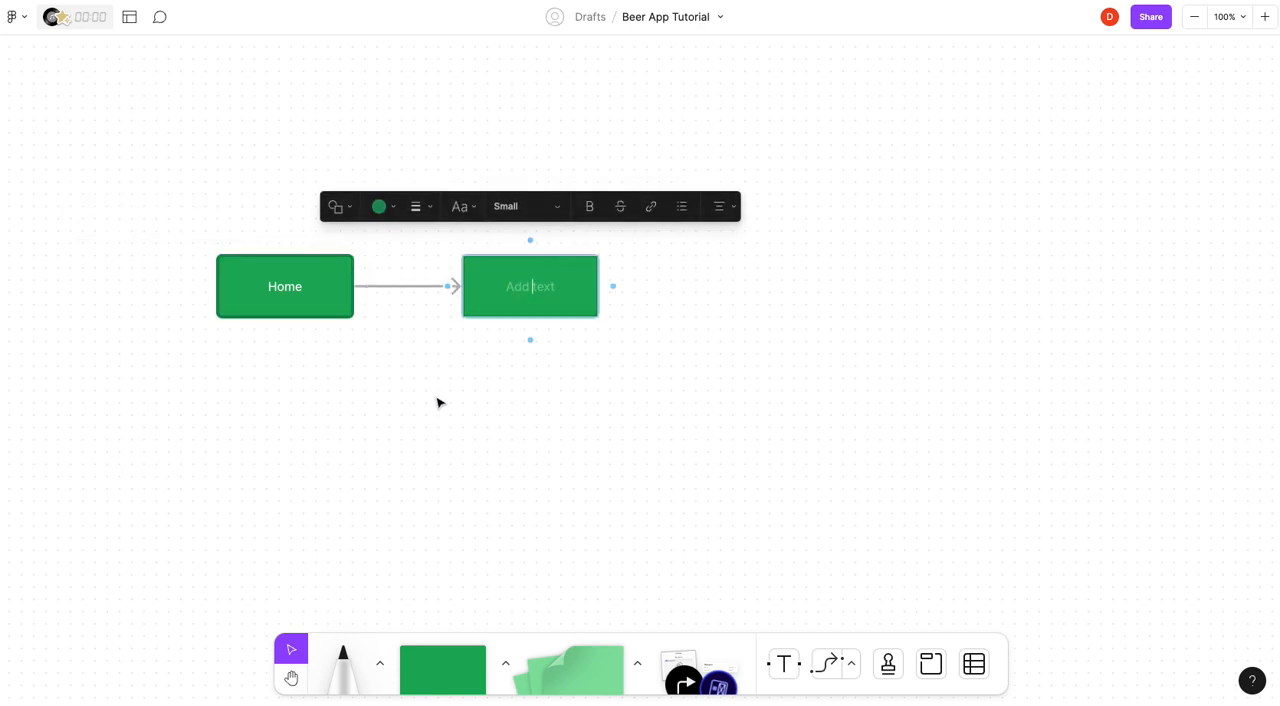
mouse_move(500, 312)
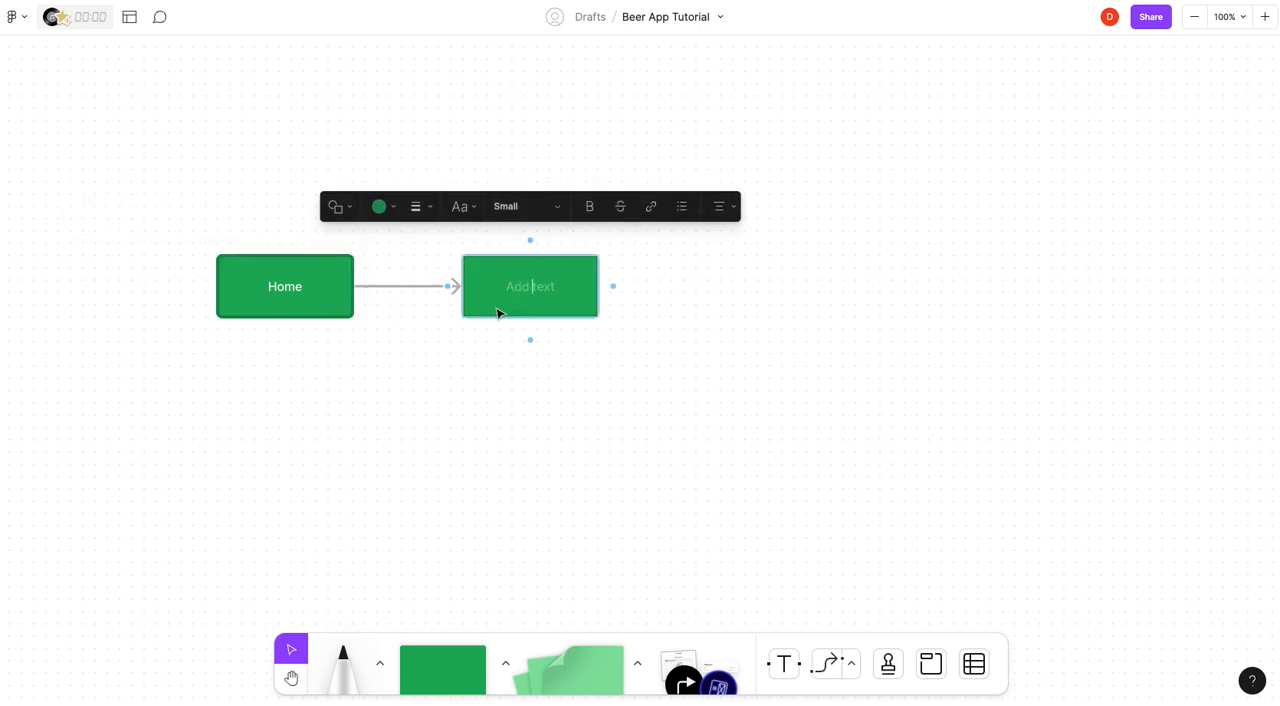
click(380, 206)
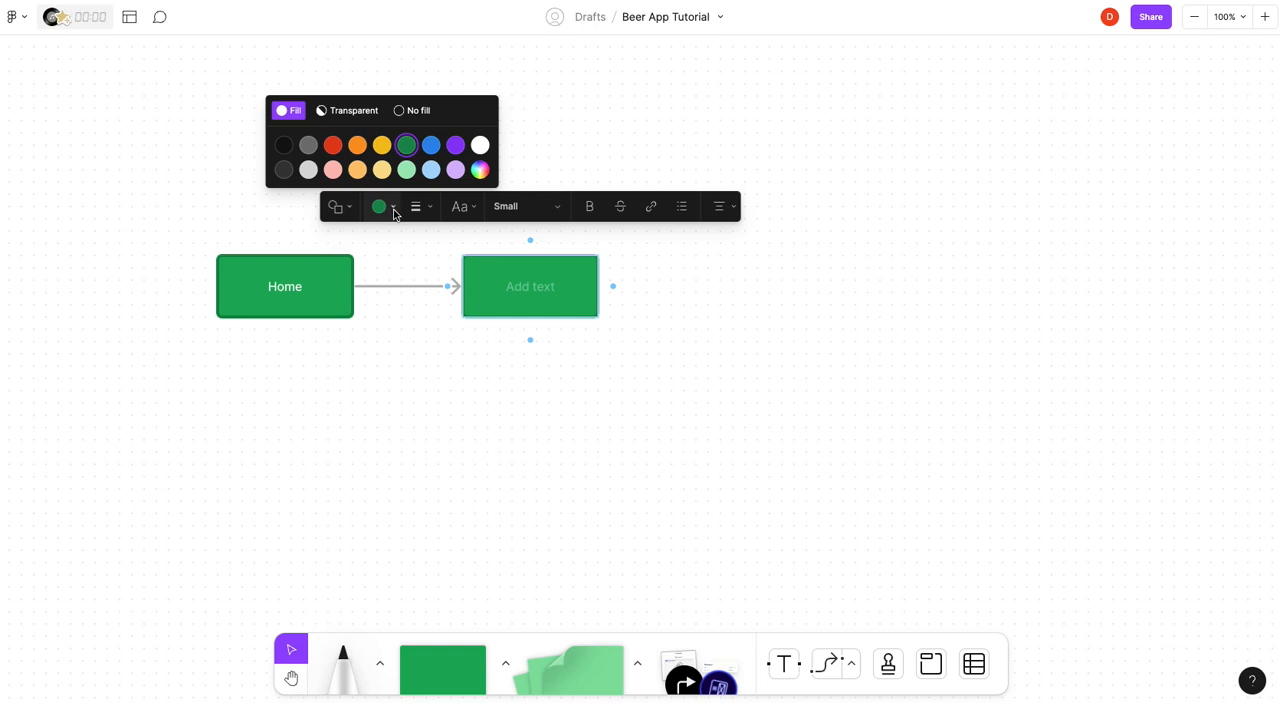
click(380, 144)
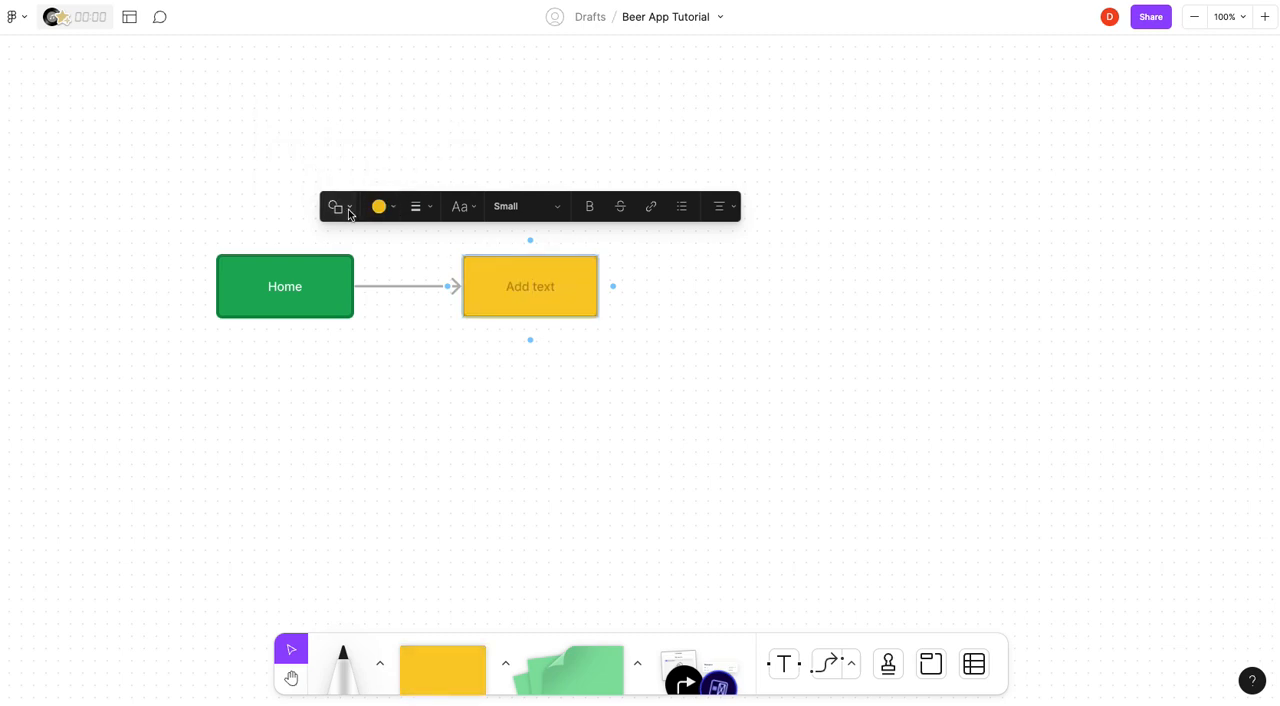
click(336, 206)
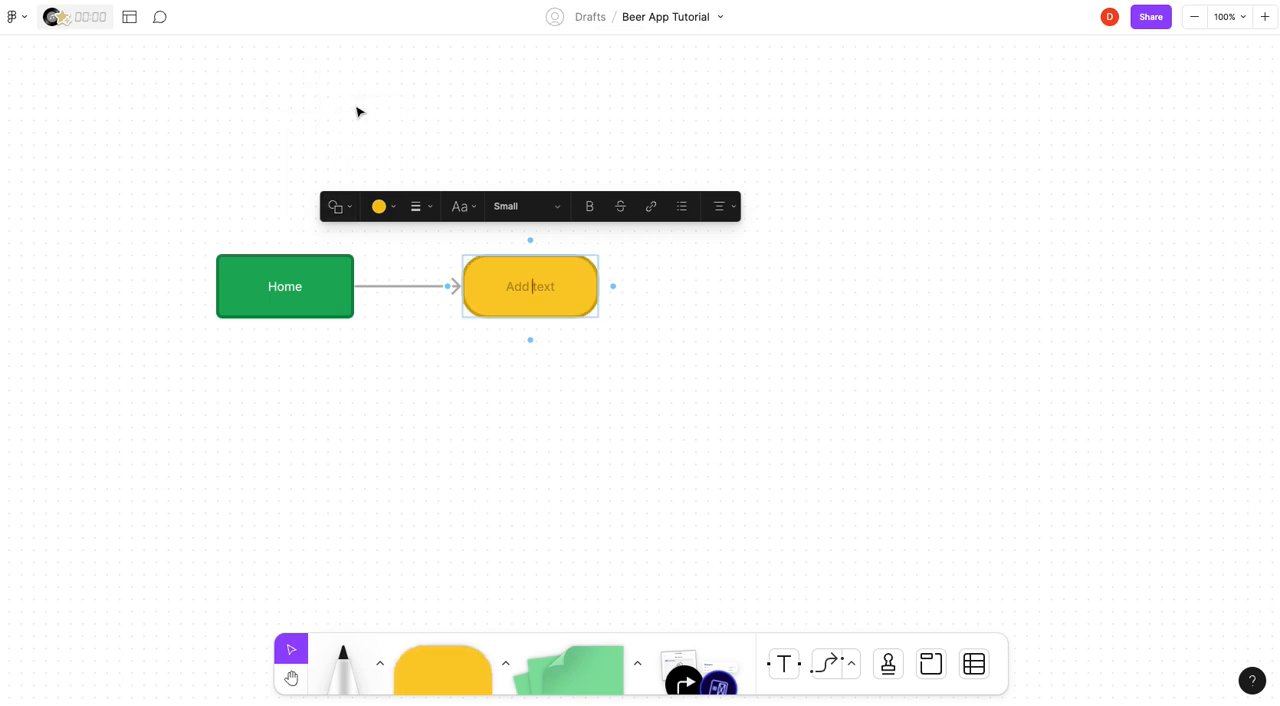
mouse_move(612, 394)
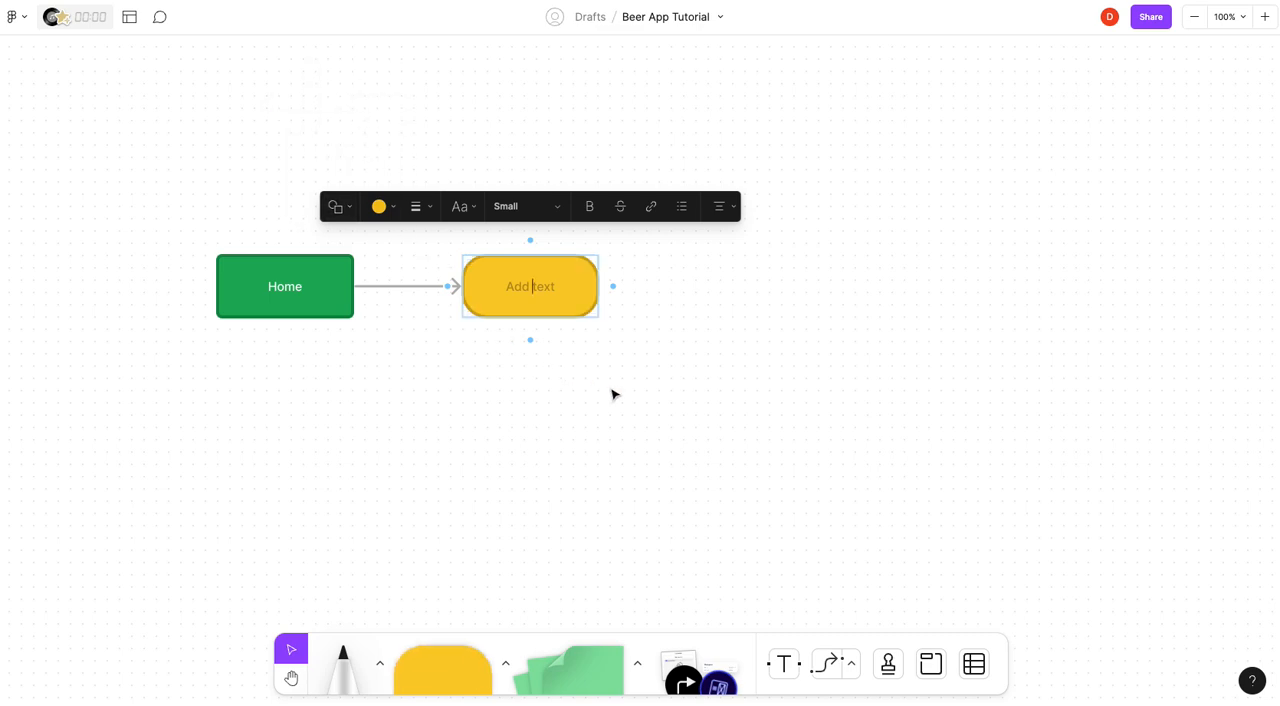
text(clicks porduc)
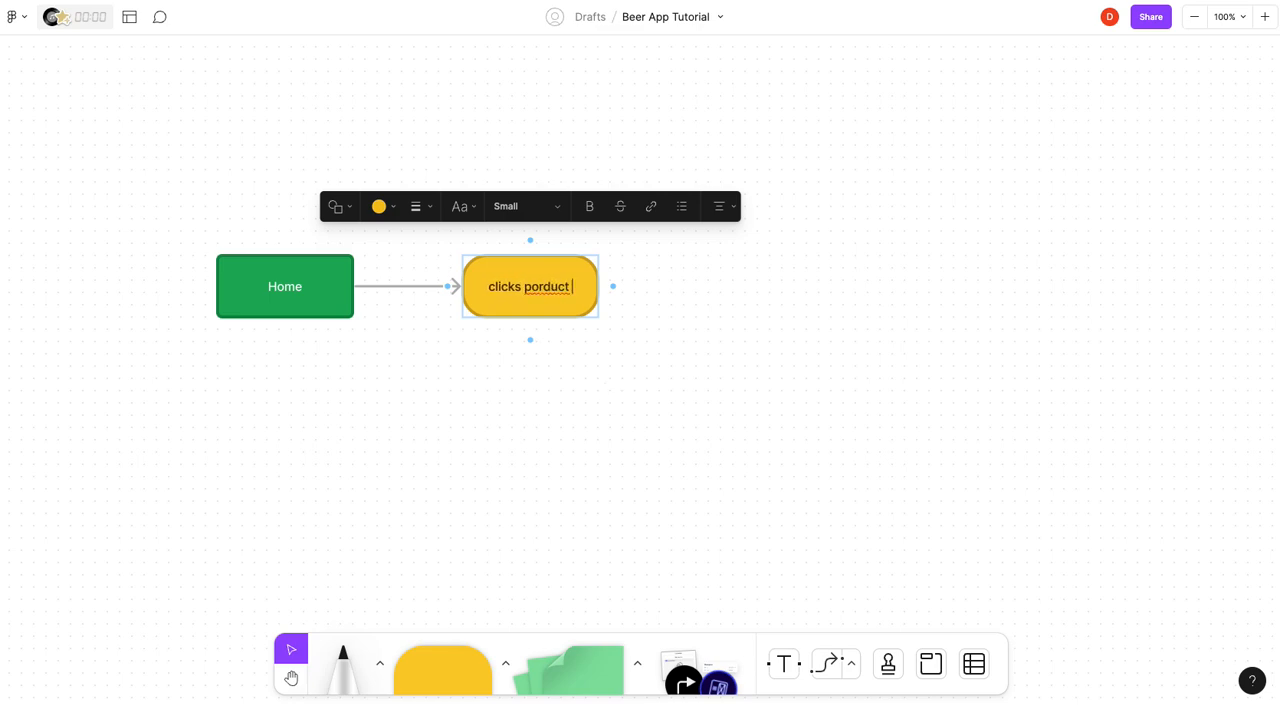
text(tile)
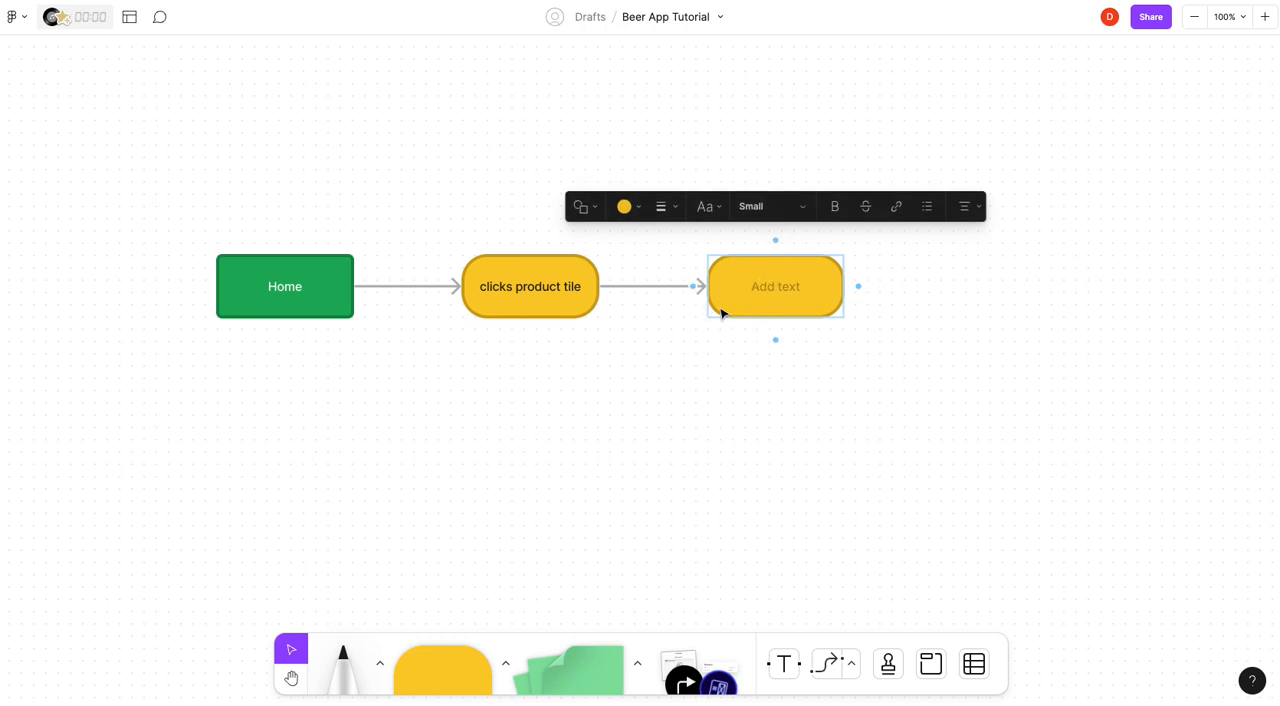
Make the empty shape an 'In stock?' decision diamond.
click(584, 206)
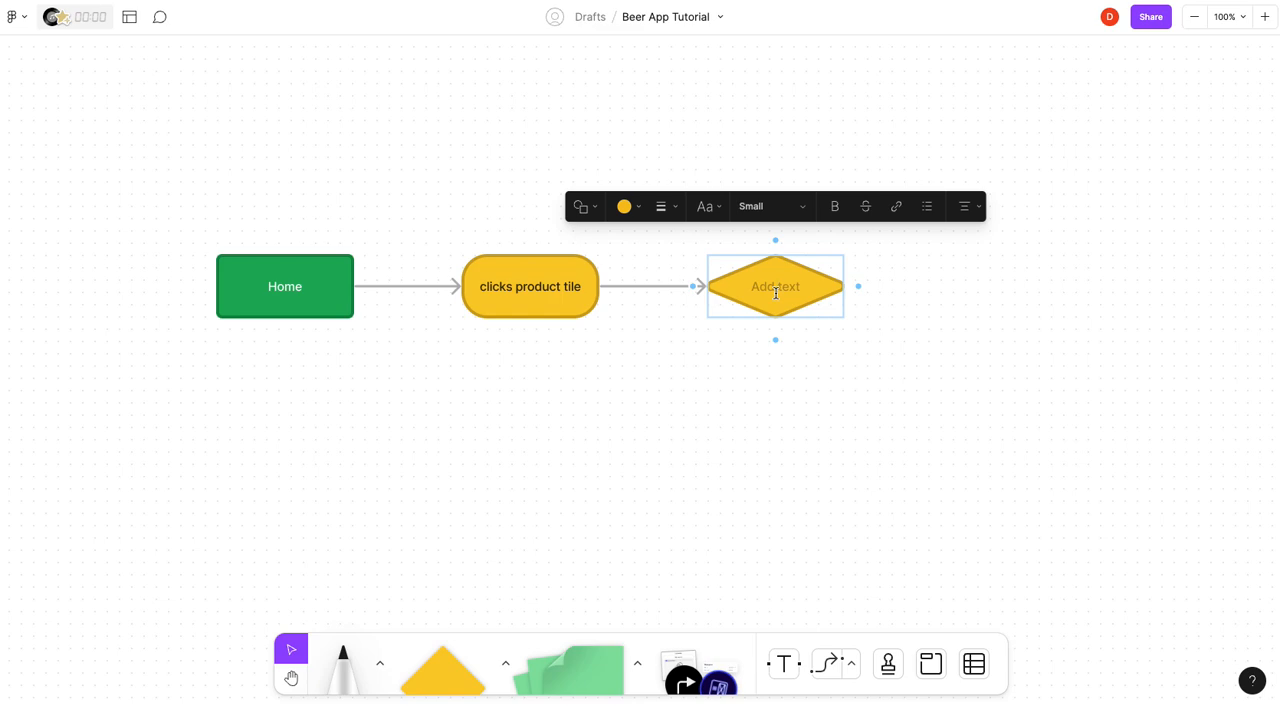
text(In stock?)
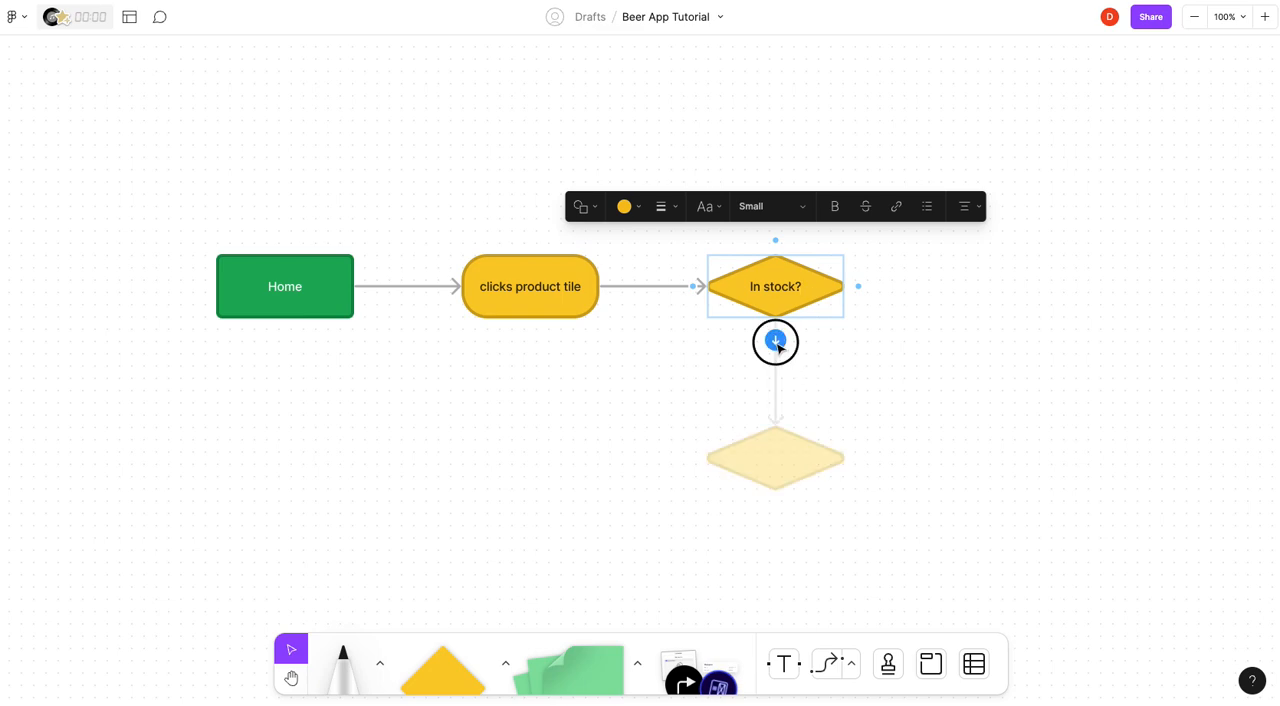
Add a green 'Product Tile' rectangle connected below the decision diamond.
click(776, 340)
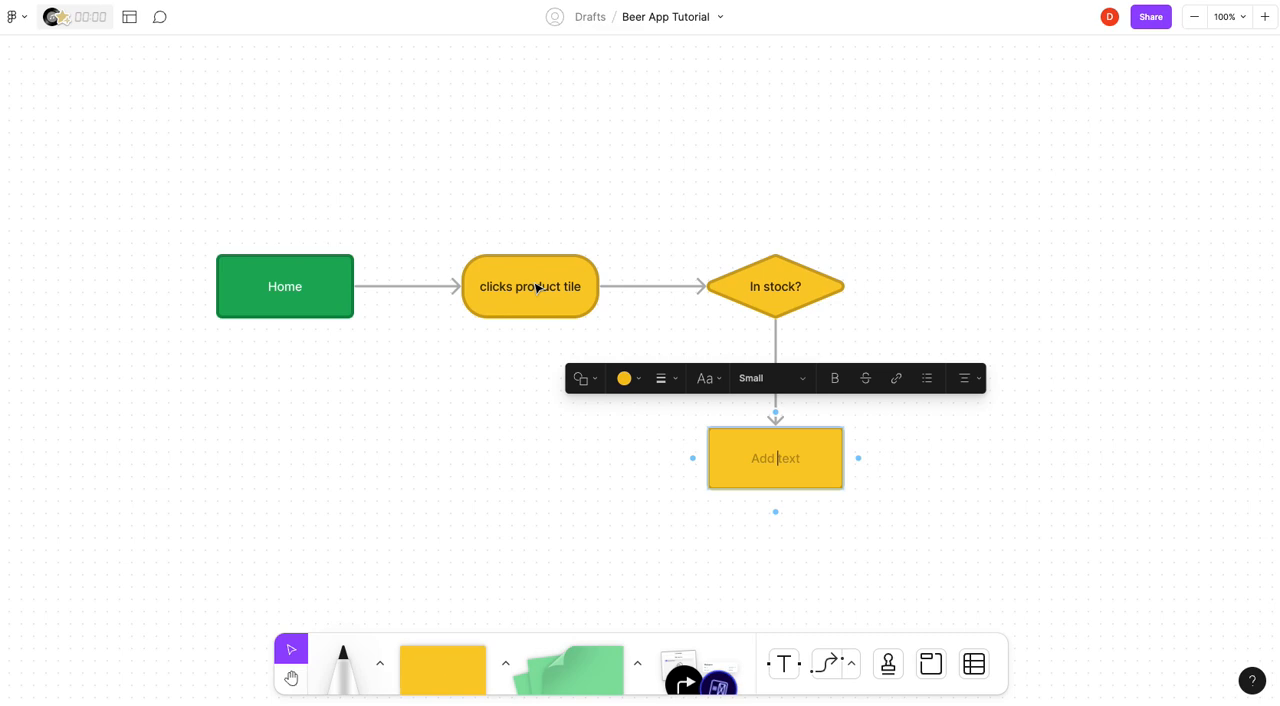
click(624, 378)
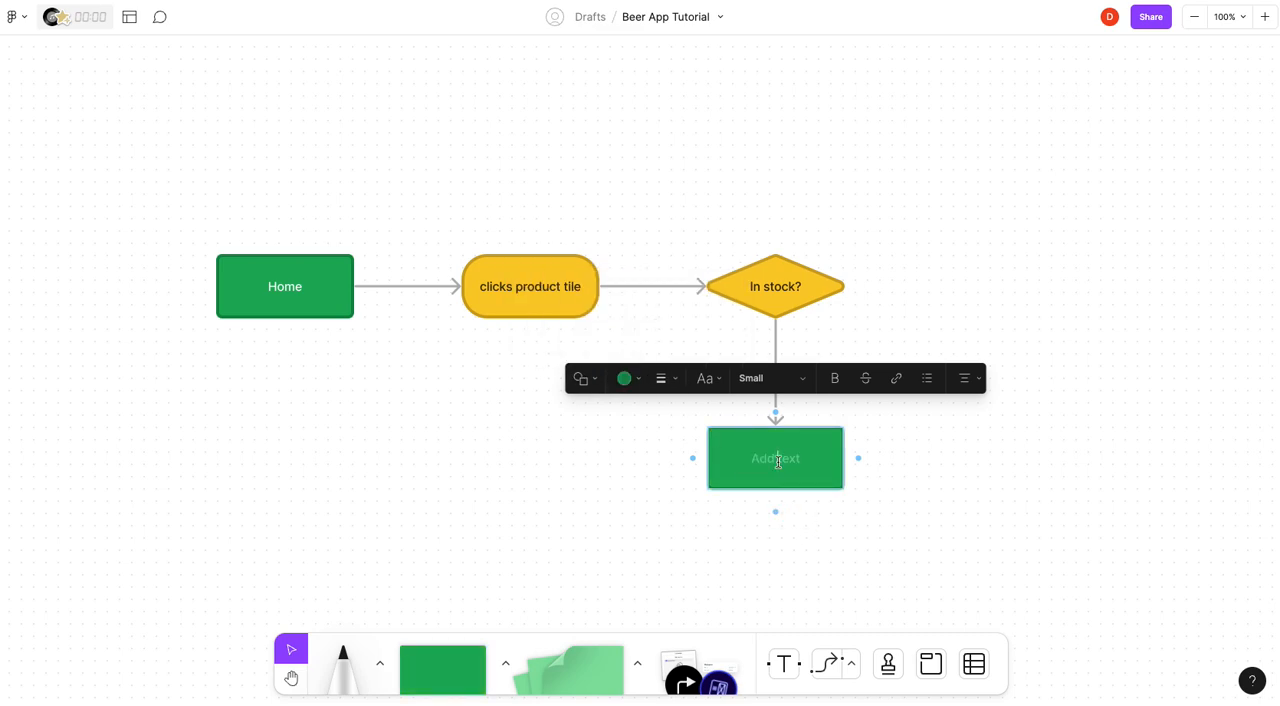
text(Produxct T)
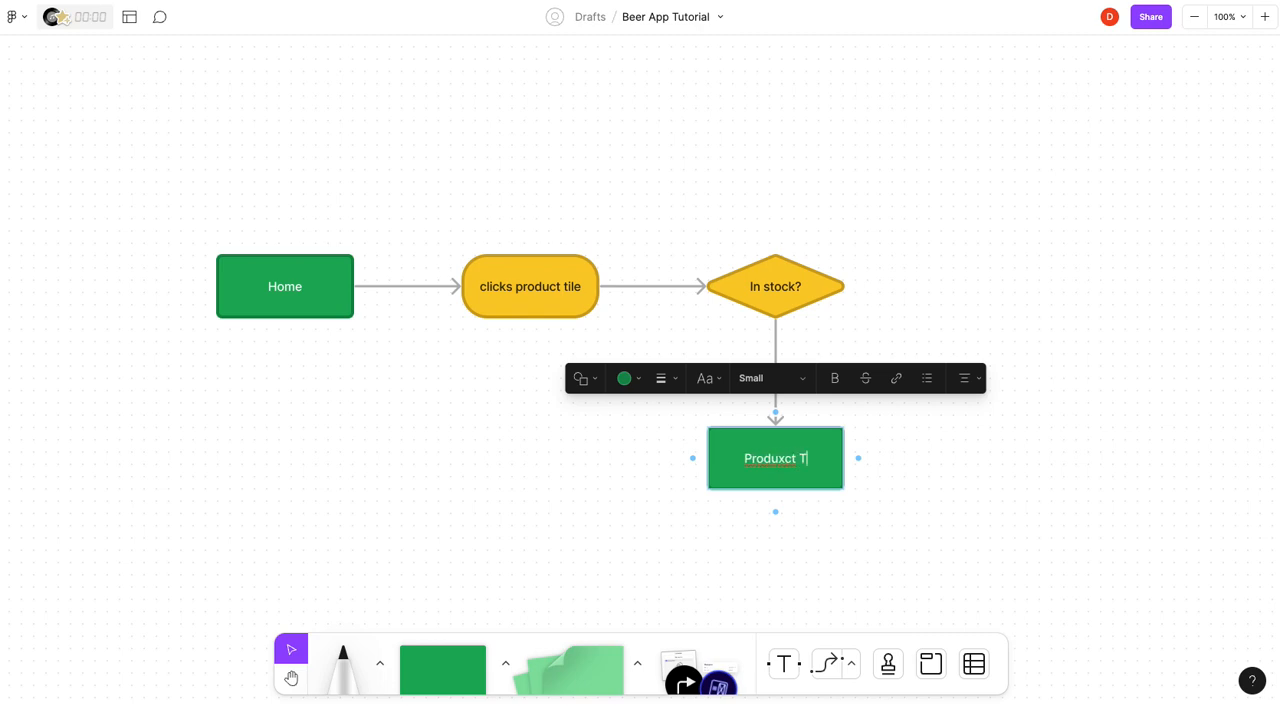
text(Product Tile)
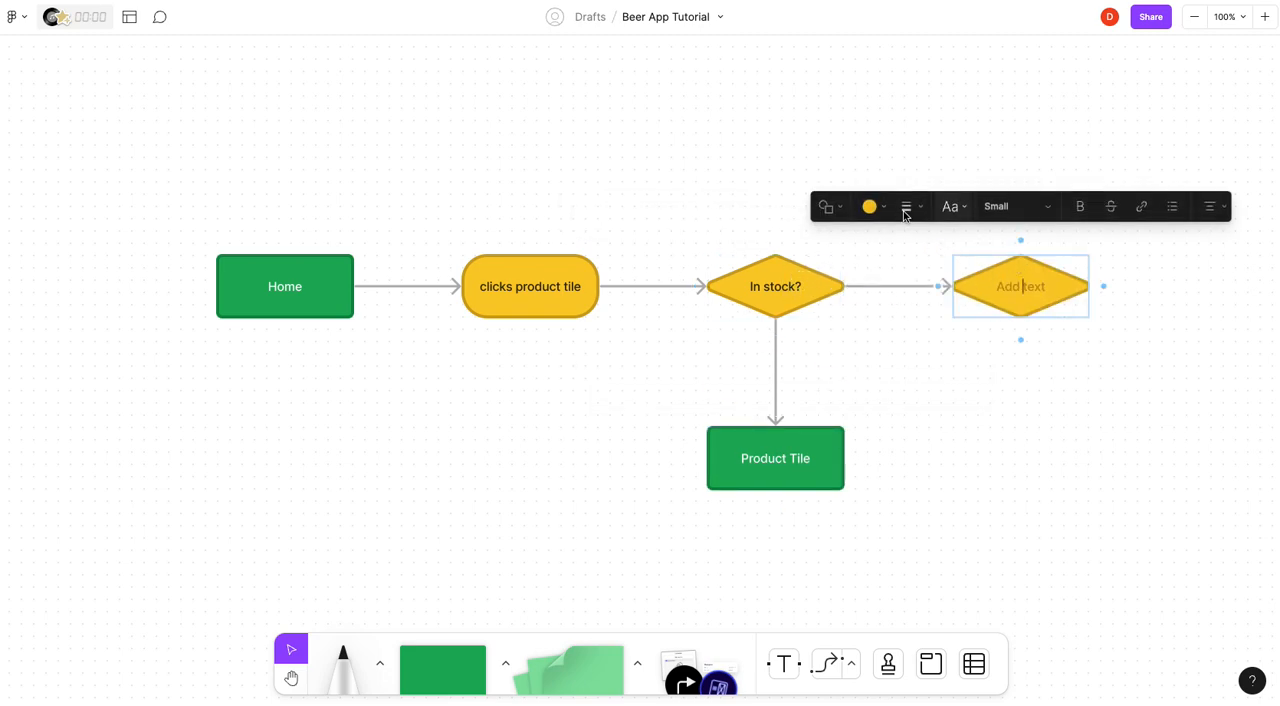
Make the right branch a green 'No Results' box and label the diamond's arrows NO and YES.
click(826, 206)
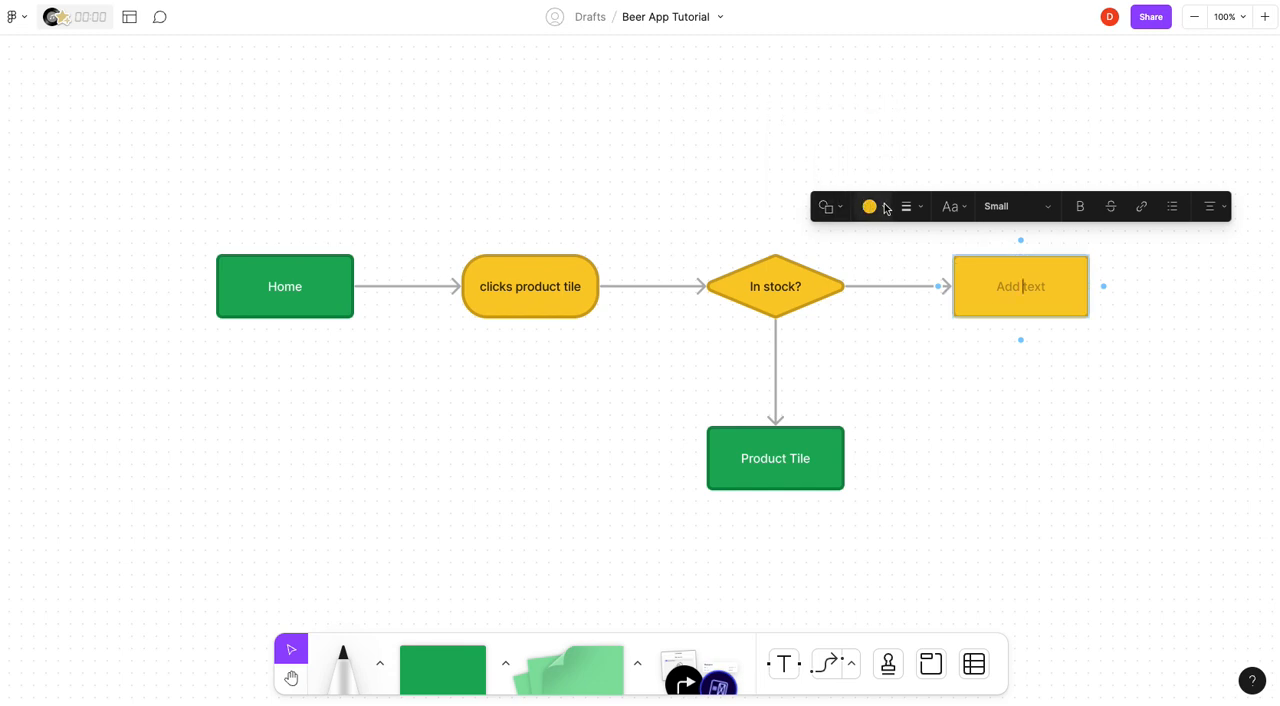
click(868, 206)
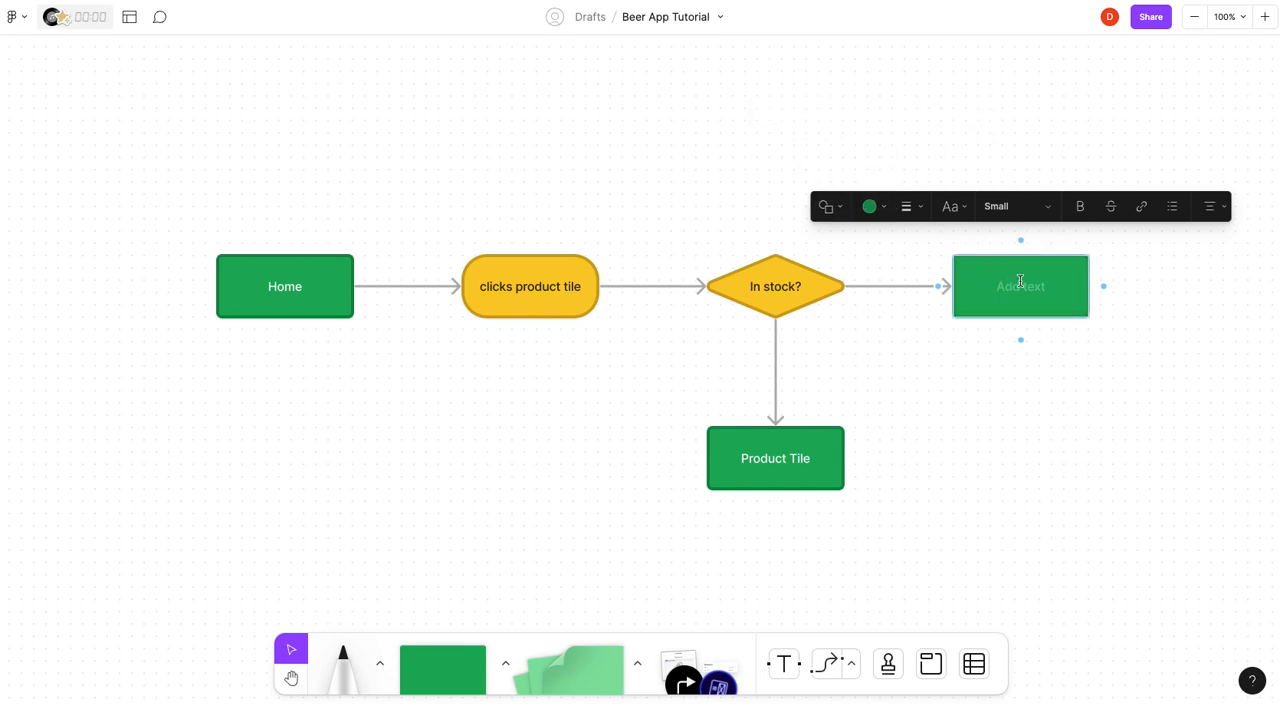
text(No Results)
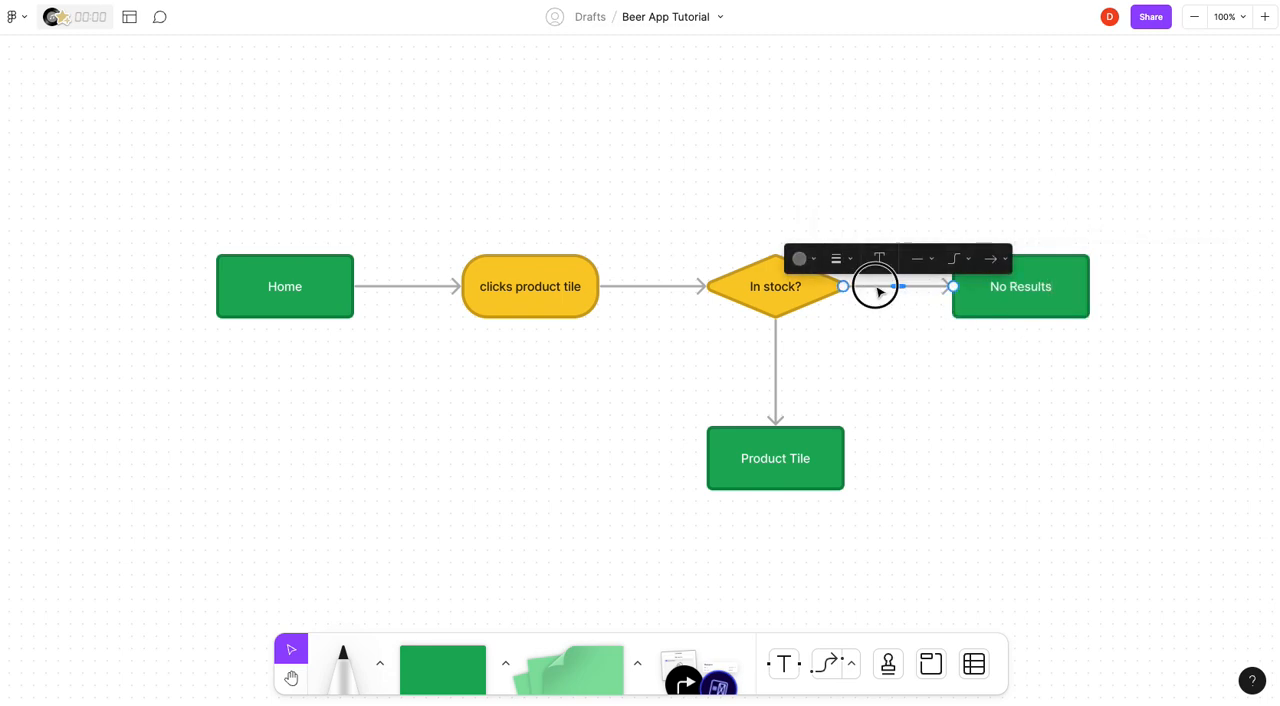
text(NO)
click(776, 370)
text(YES)
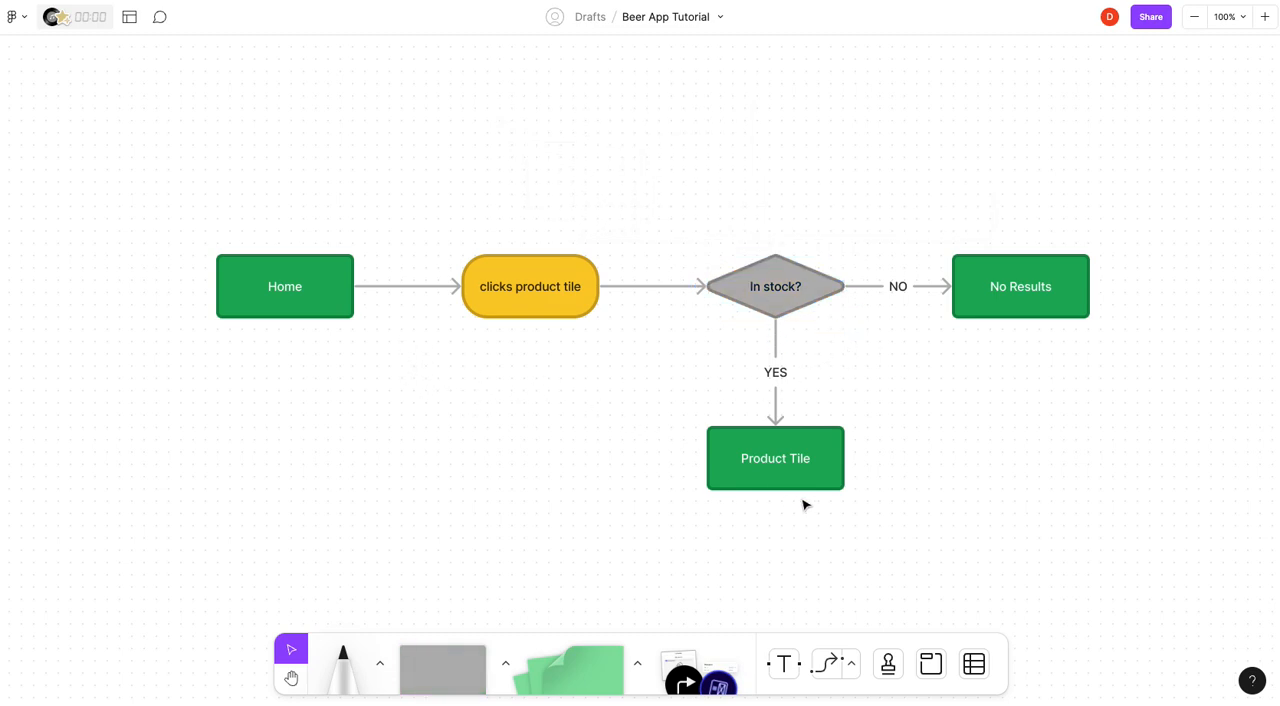
mouse_move(628, 460)
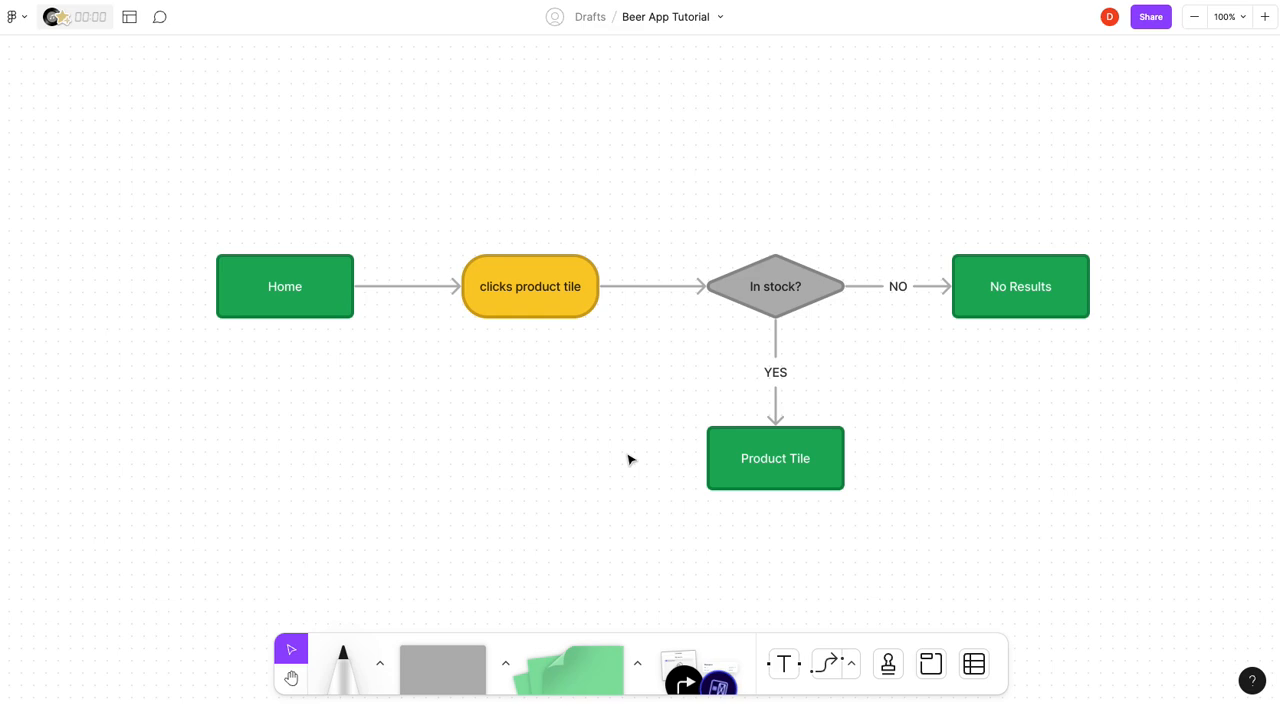
Duplicate 'clicks product tile' below the first and connect it from Home.
click(528, 286)
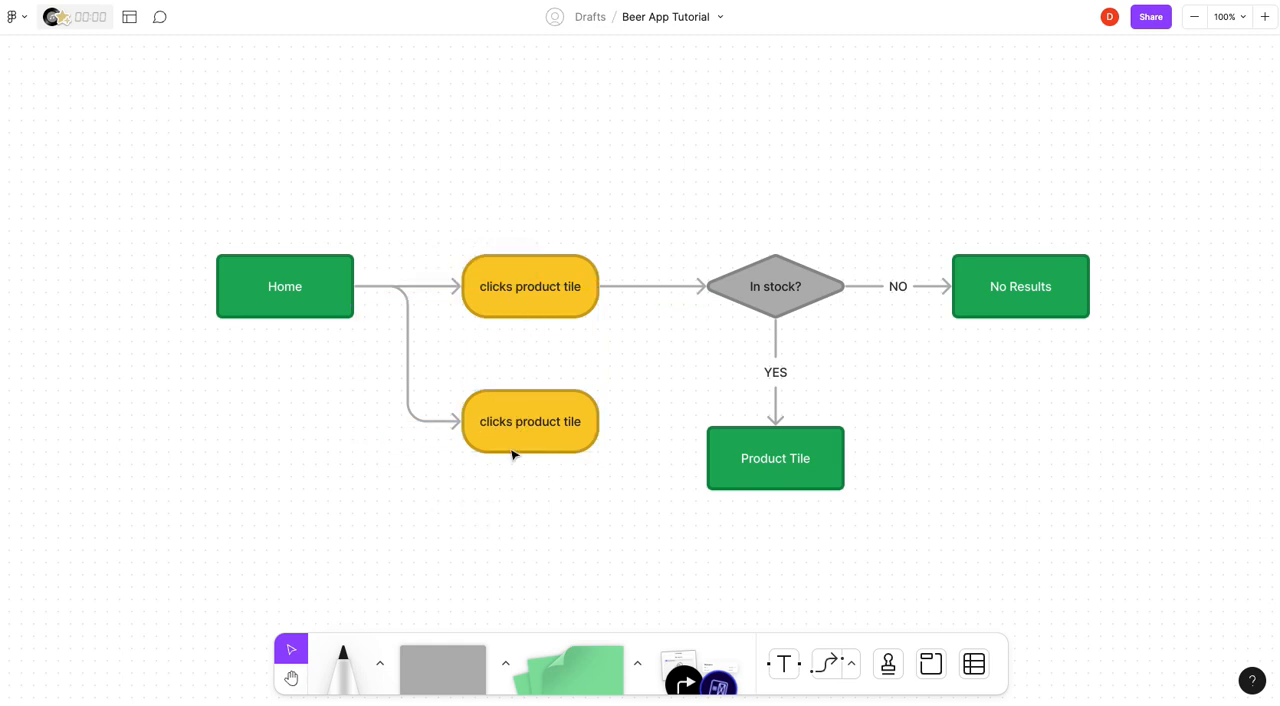
mouse_move(208, 160)
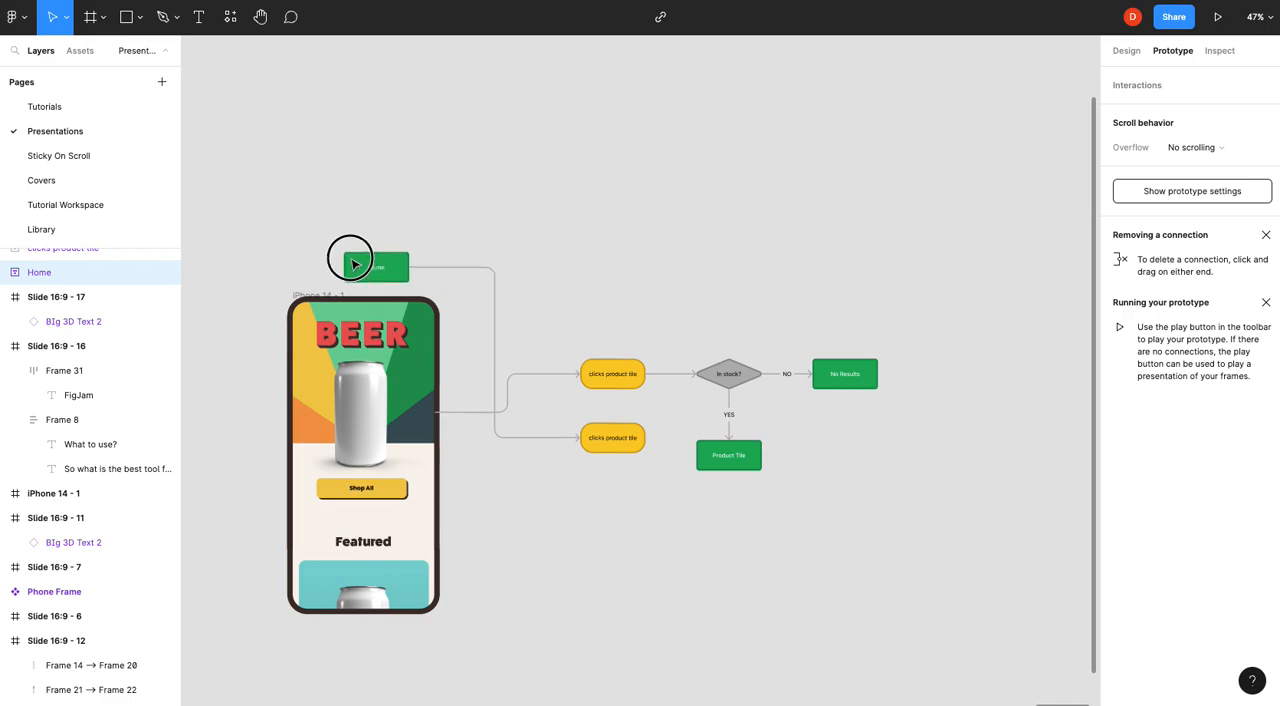
Delete the pasted Home box so the beer app screen links to the first step.
click(364, 268)
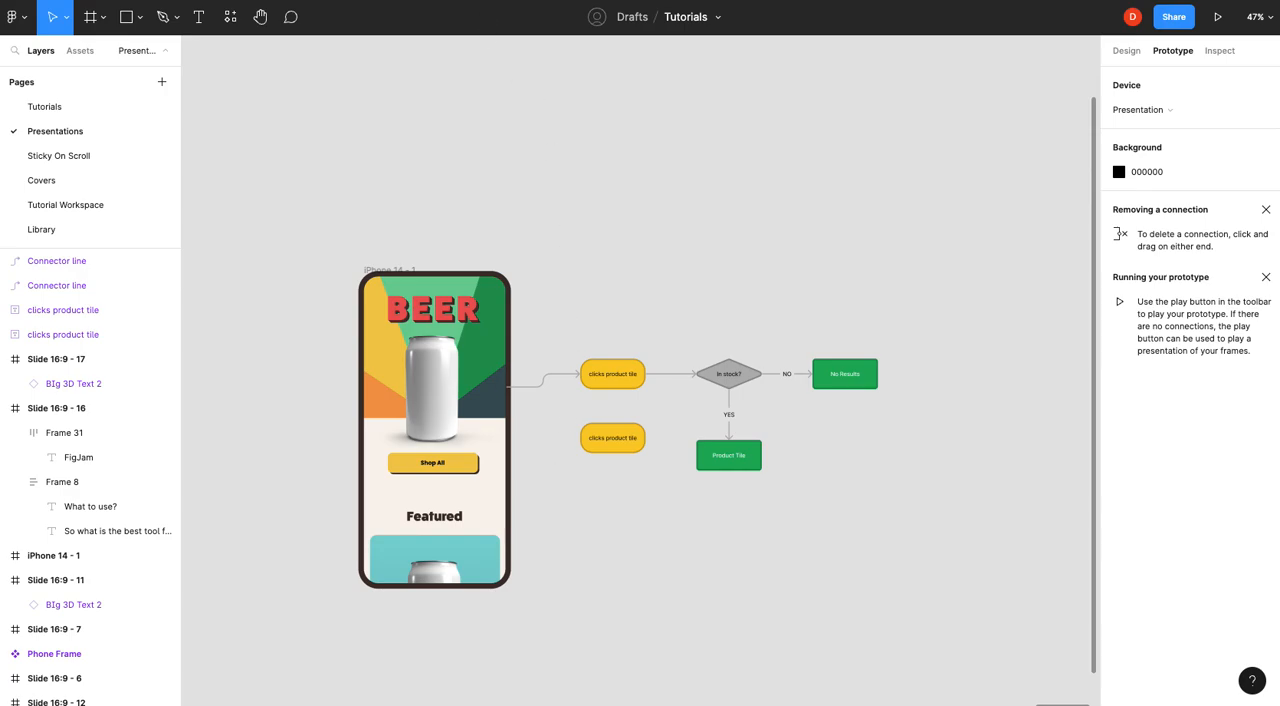
Present the slides, showing the 'What to use?' slide recommending FigJam for user flows.
click(1218, 16)
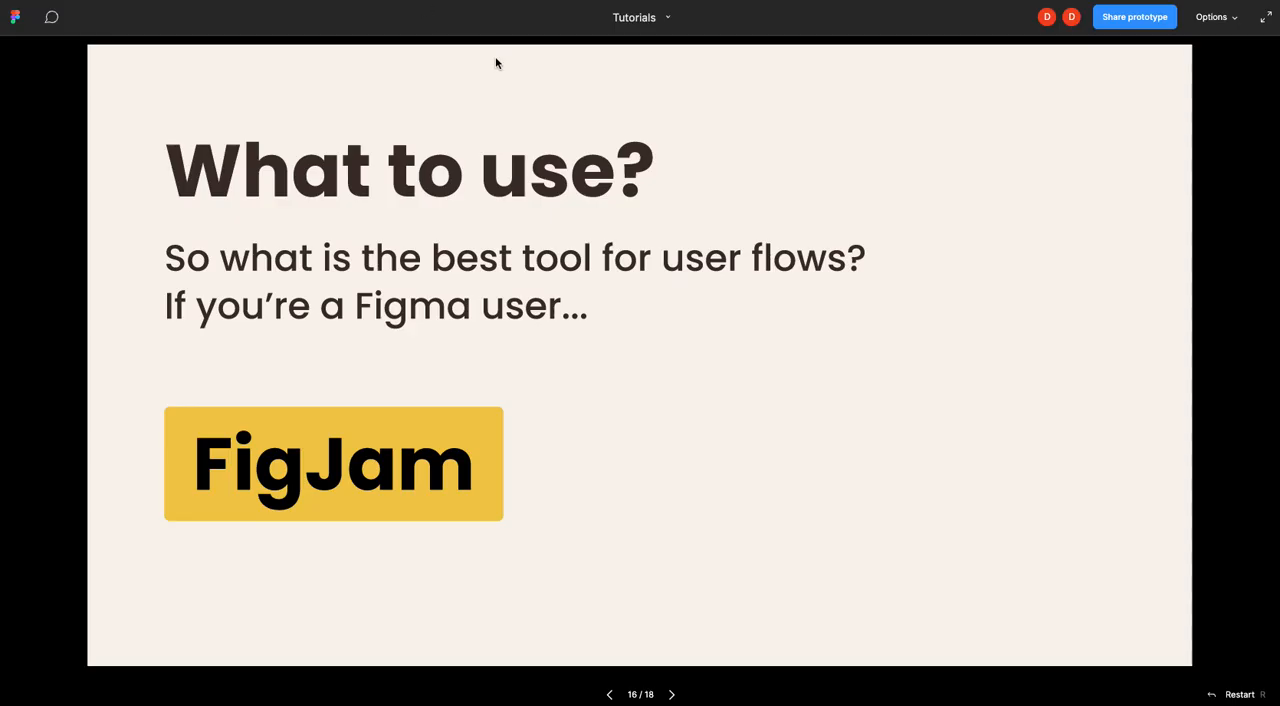
mouse_move(834, 312)
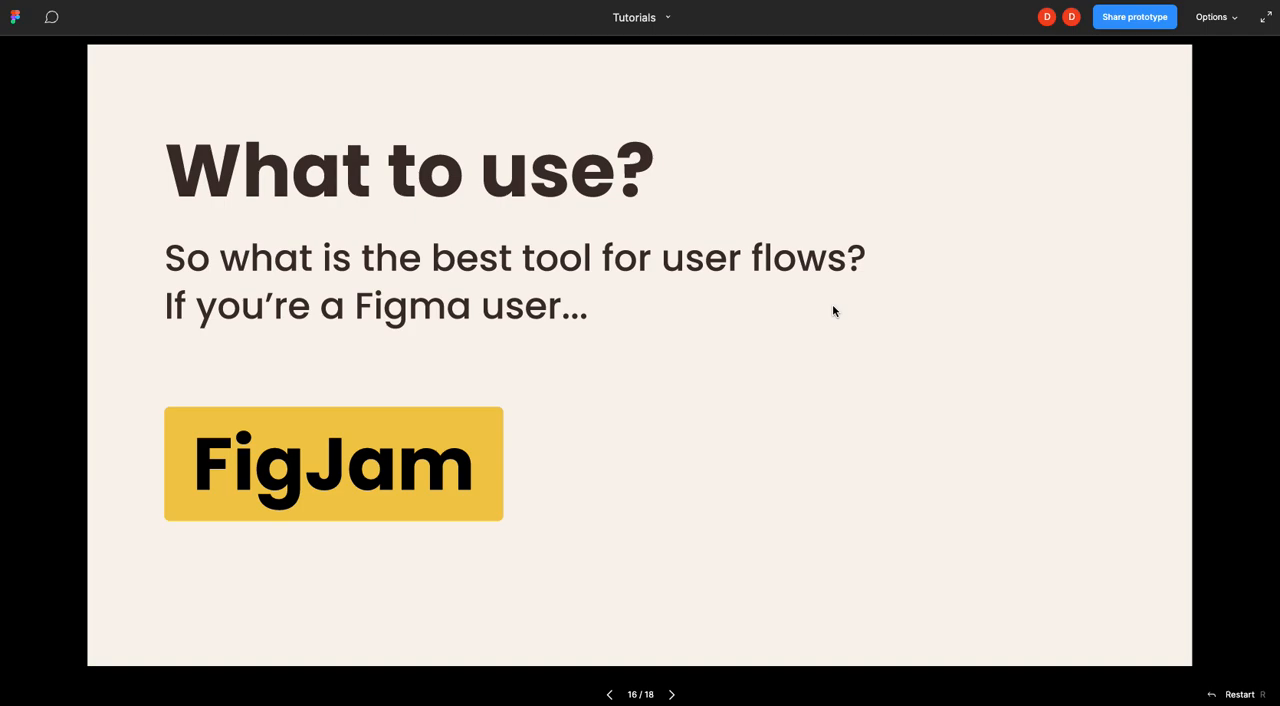